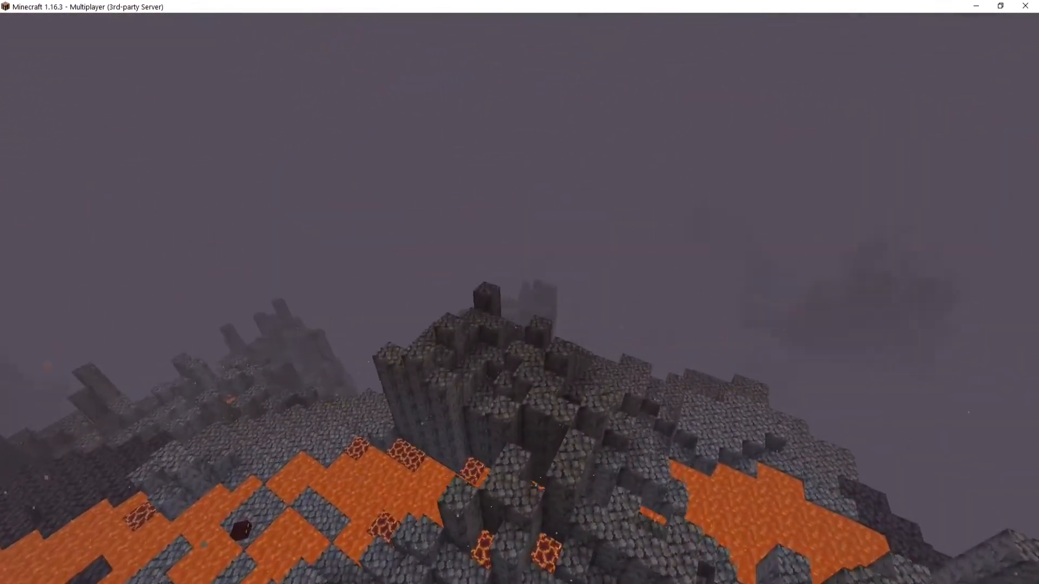
{"action": "mouse_move", "coordinate": [519, 293]}
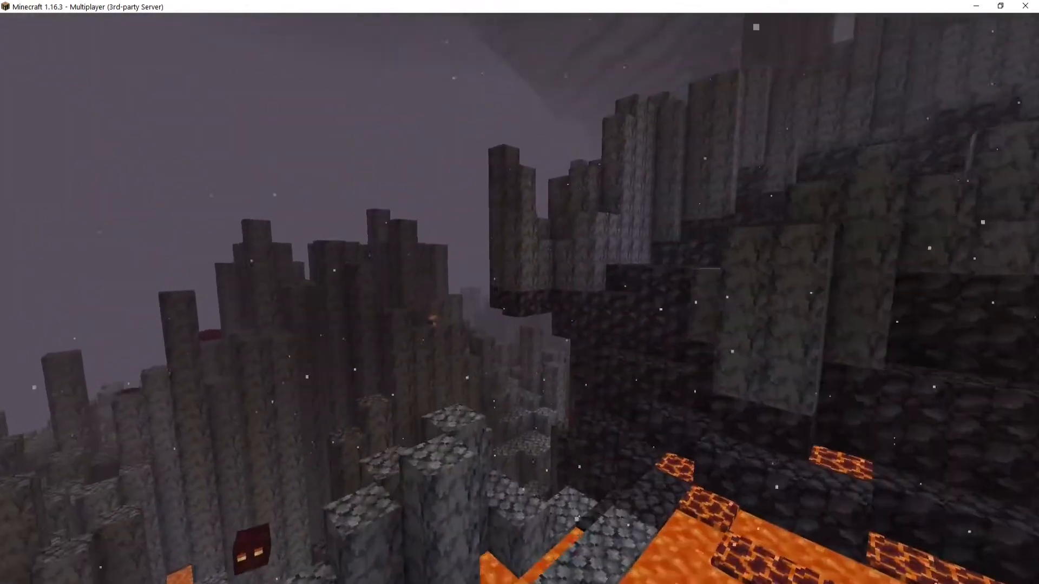
{"action": "mouse_move", "coordinate": [519, 292]}
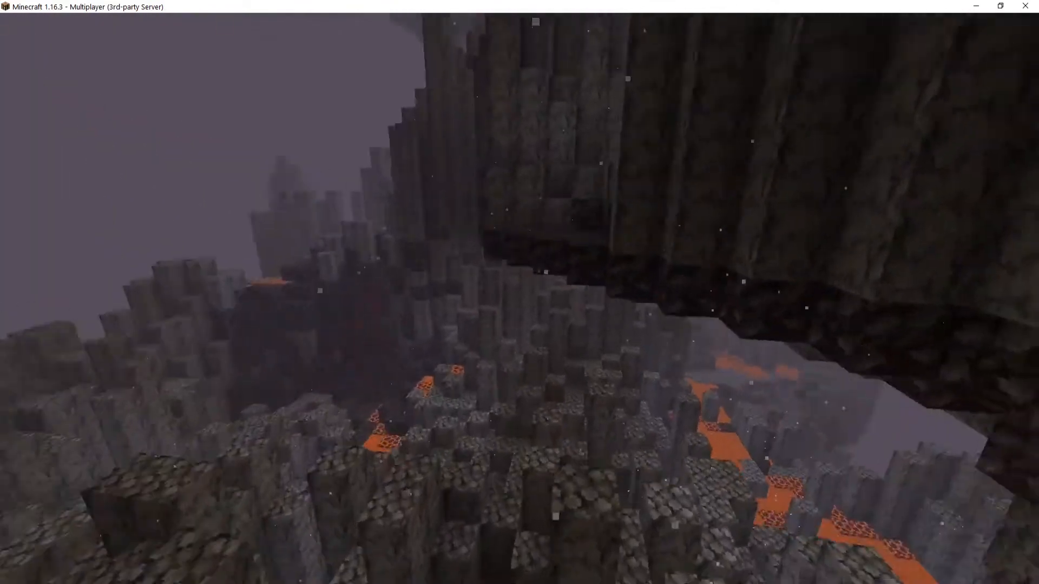
{"action": "mouse_move", "coordinate": [520, 293]}
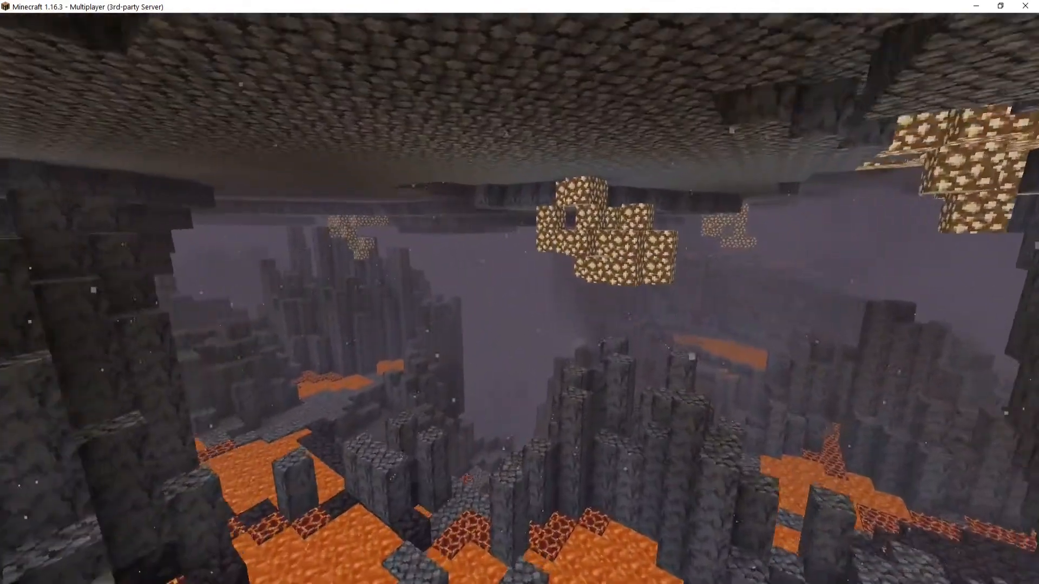
{"action": "mouse_move", "coordinate": [519, 292]}
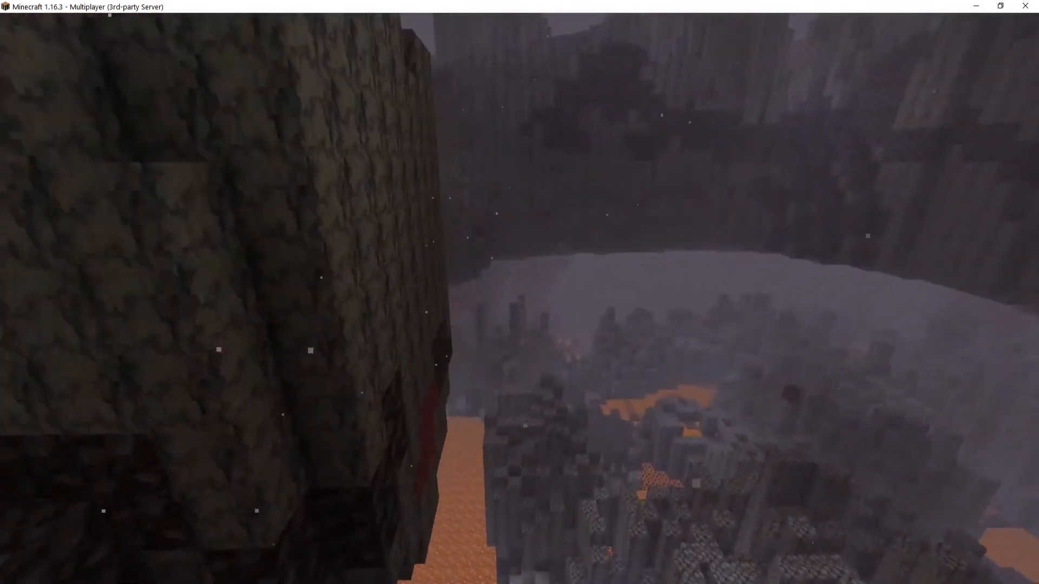
{"action": "mouse_move", "coordinate": [520, 292]}
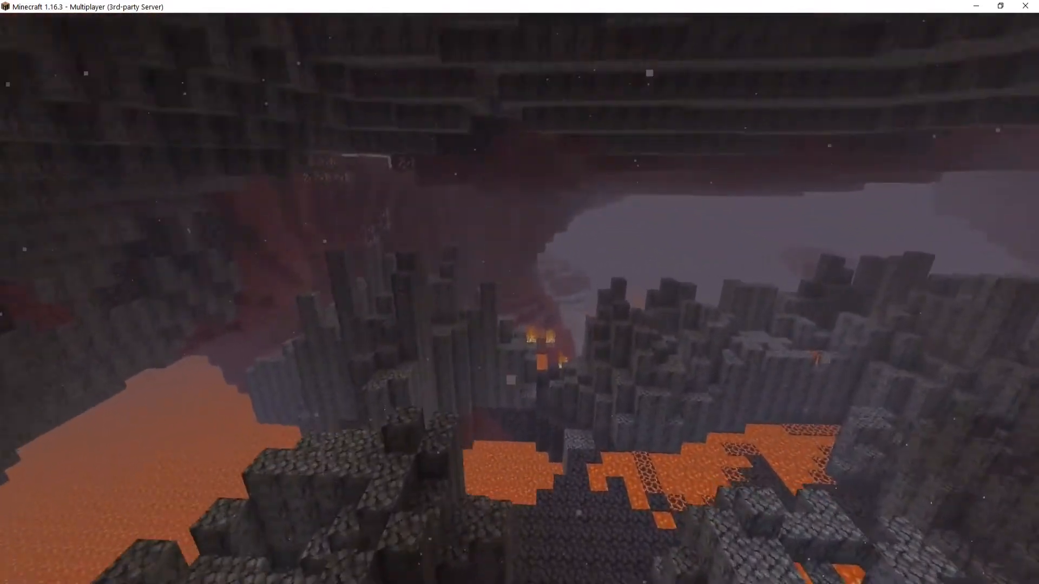
{"action": "mouse_move", "coordinate": [519, 292]}
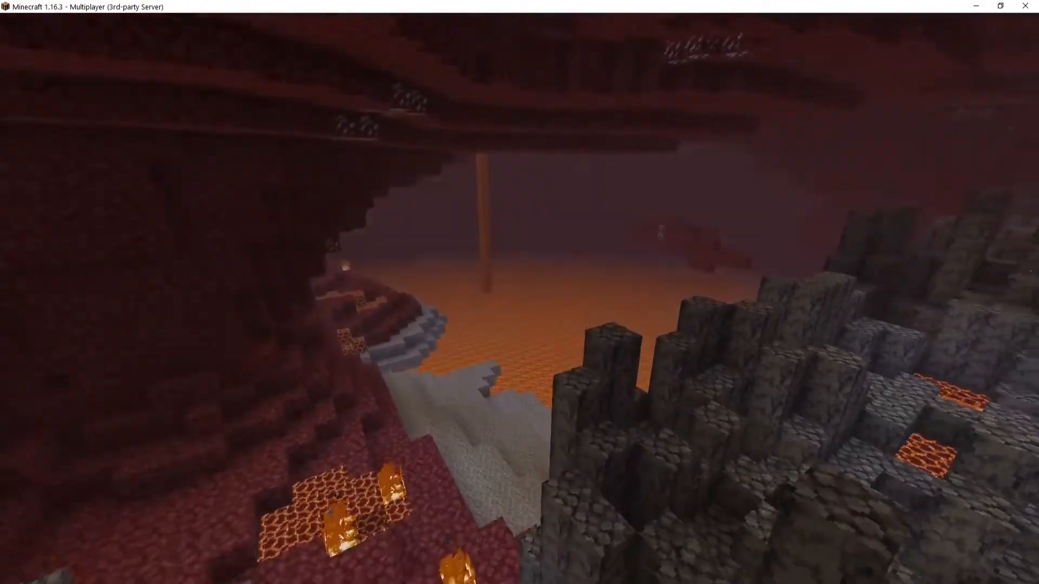
{"action": "mouse_move", "coordinate": [519, 292]}
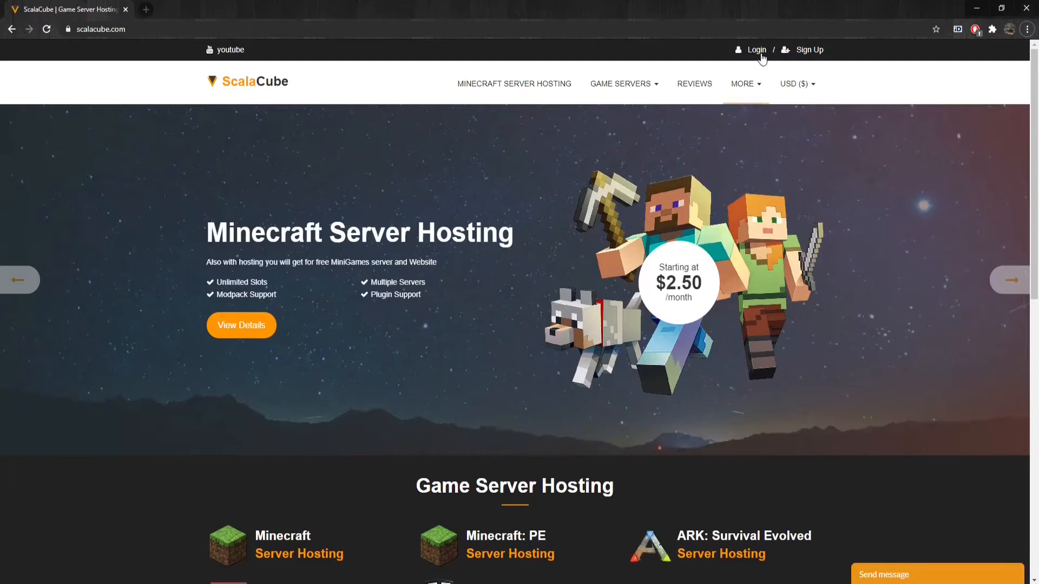
Log in, open the Minecraft 1.16.3 server's management page, and stop the server
{"action": "left_click", "coordinate": [755, 49]}
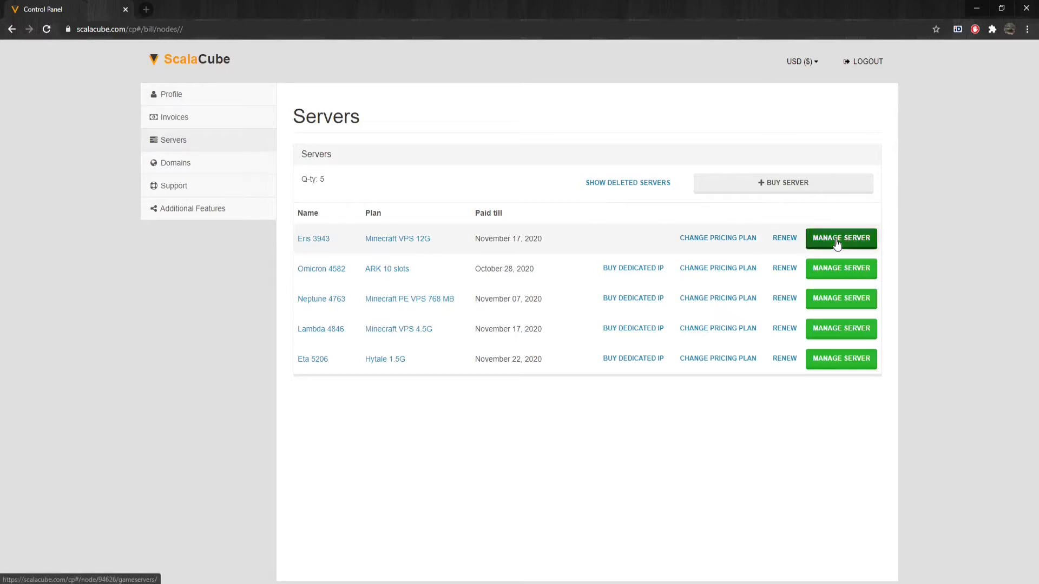
{"action": "left_click", "coordinate": [841, 238]}
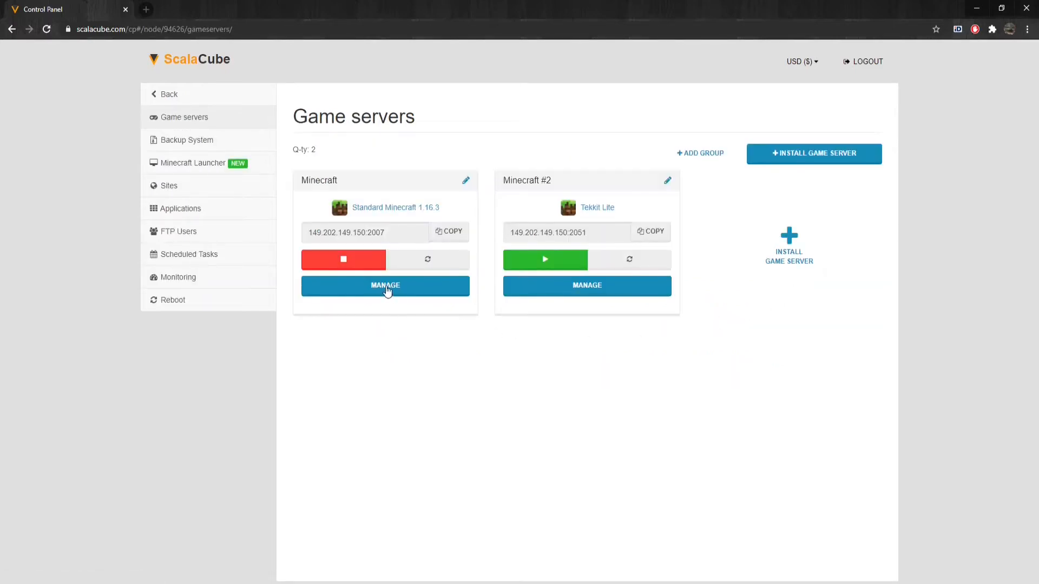
{"action": "left_click", "coordinate": [384, 285]}
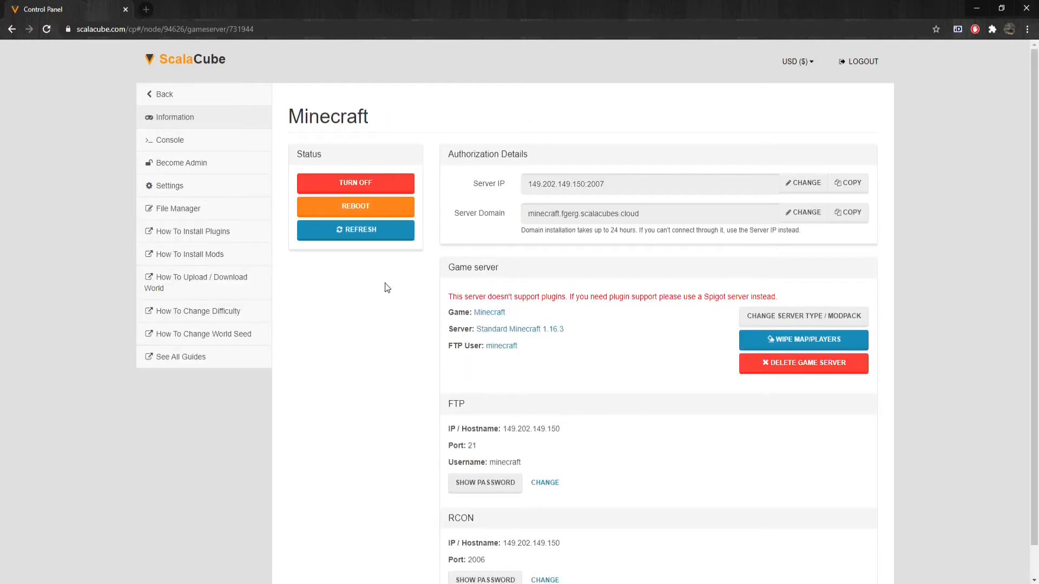
{"action": "mouse_move", "coordinate": [380, 295]}
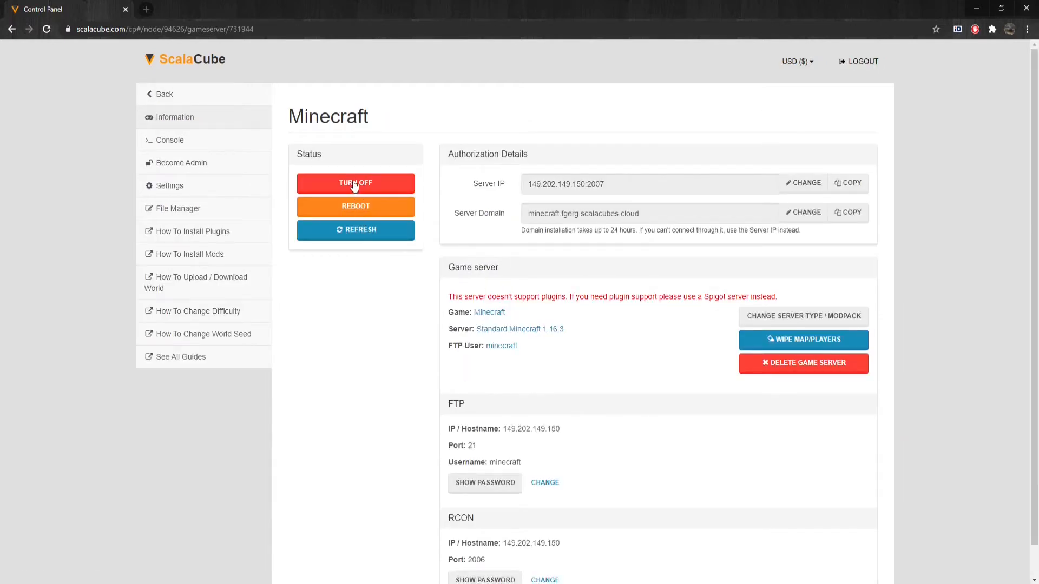
{"action": "left_click", "coordinate": [355, 183]}
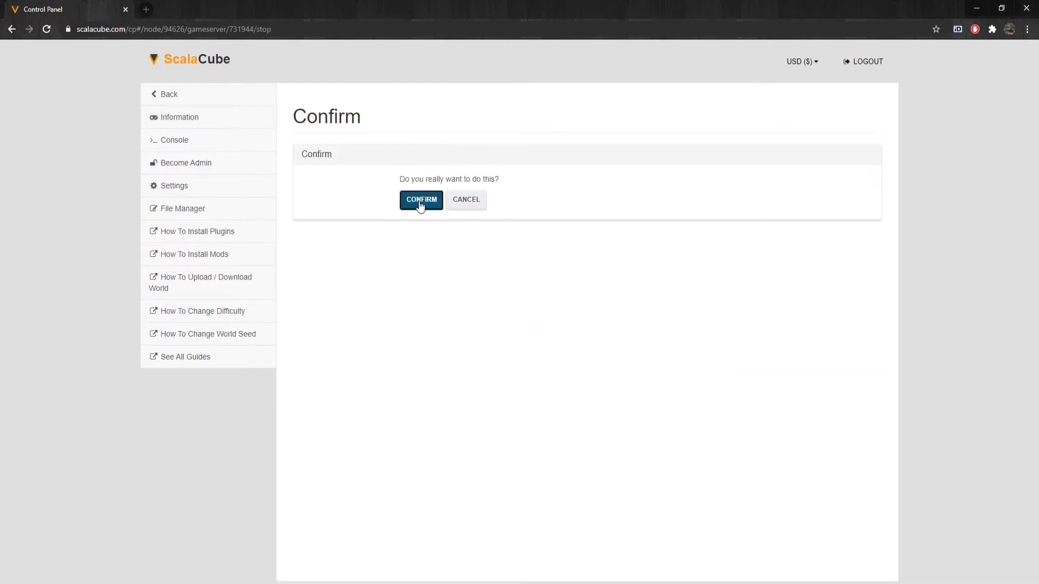
{"action": "left_click", "coordinate": [421, 199]}
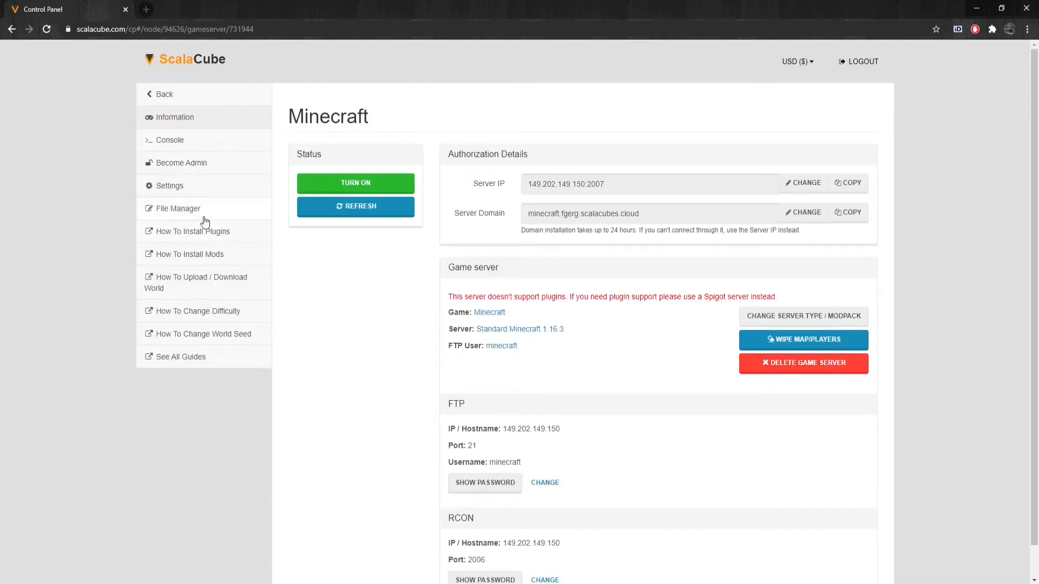
Delete world/DIM-1 in the File Manager, then restart the server from its overview
{"action": "left_click", "coordinate": [178, 208]}
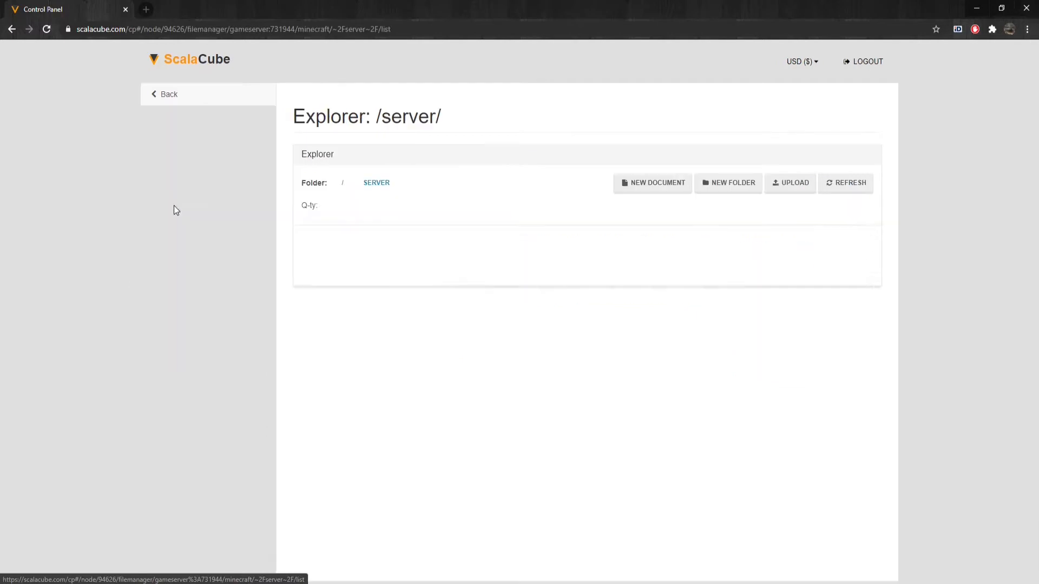
{"action": "left_click", "coordinate": [845, 182]}
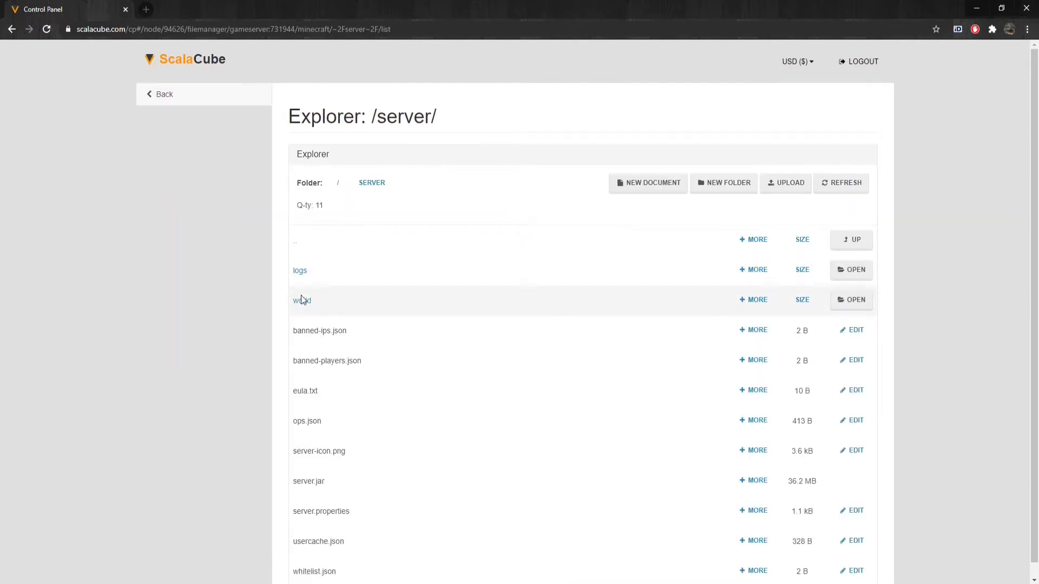
{"action": "left_click", "coordinate": [302, 299]}
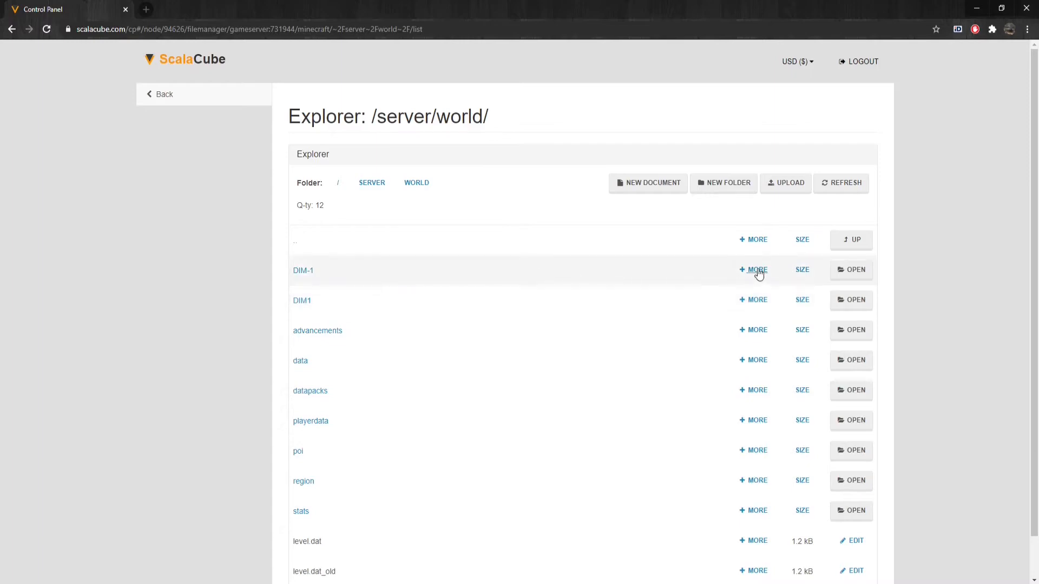
{"action": "left_click", "coordinate": [753, 269]}
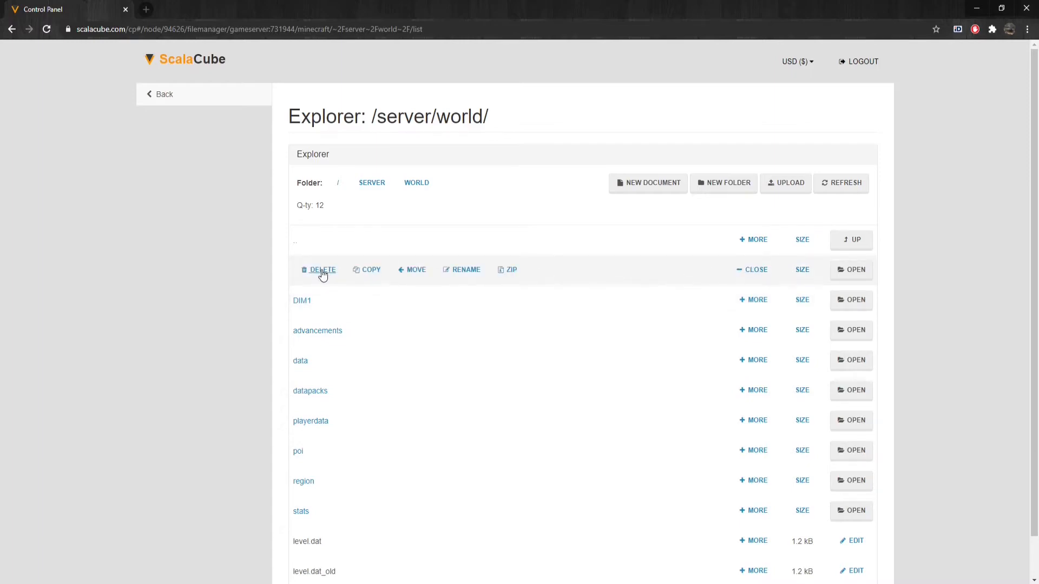
{"action": "left_click", "coordinate": [322, 269]}
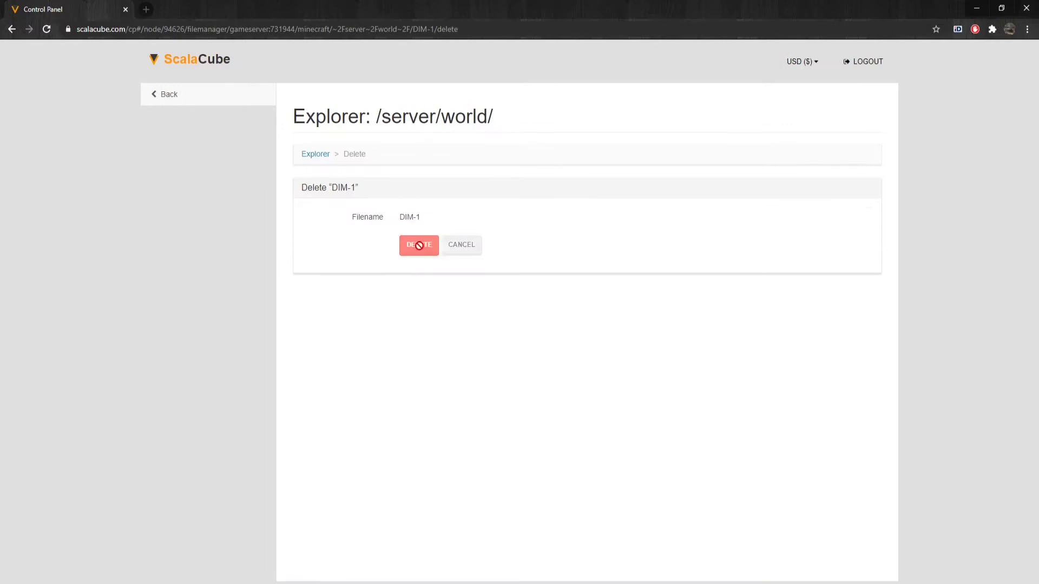
{"action": "left_click", "coordinate": [418, 245]}
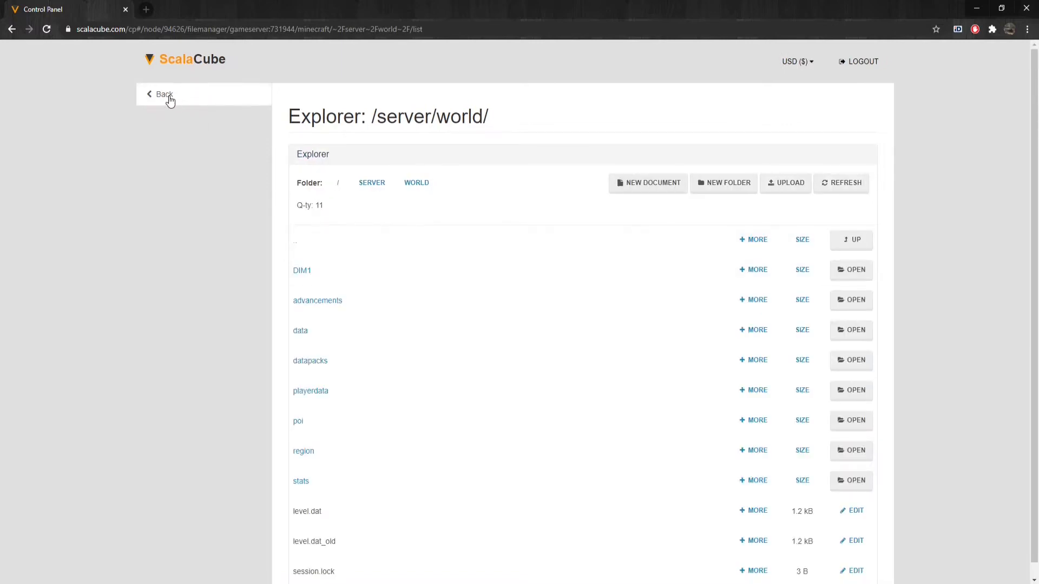
{"action": "left_click", "coordinate": [162, 94]}
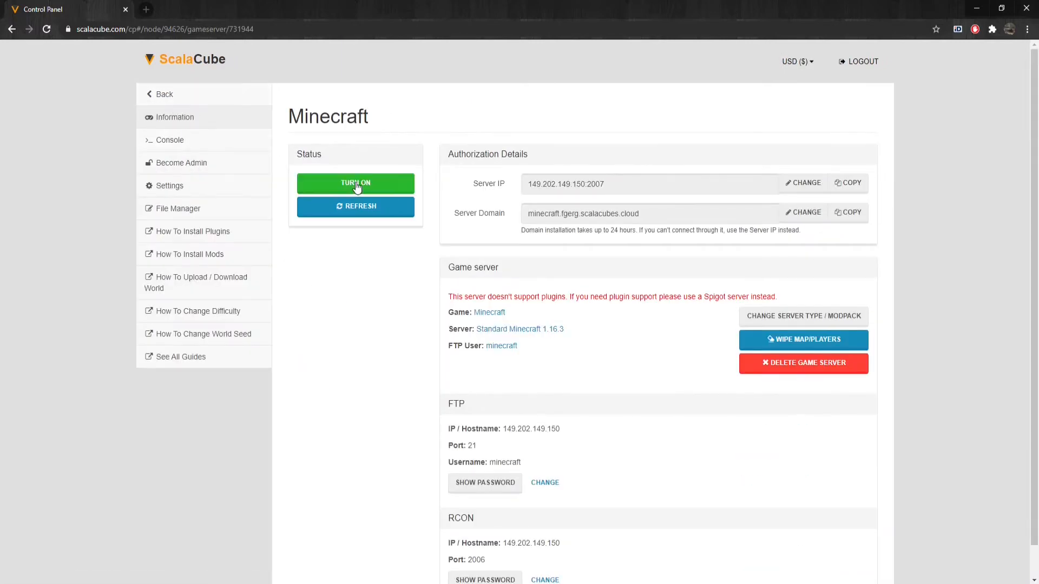
{"action": "left_click", "coordinate": [355, 183]}
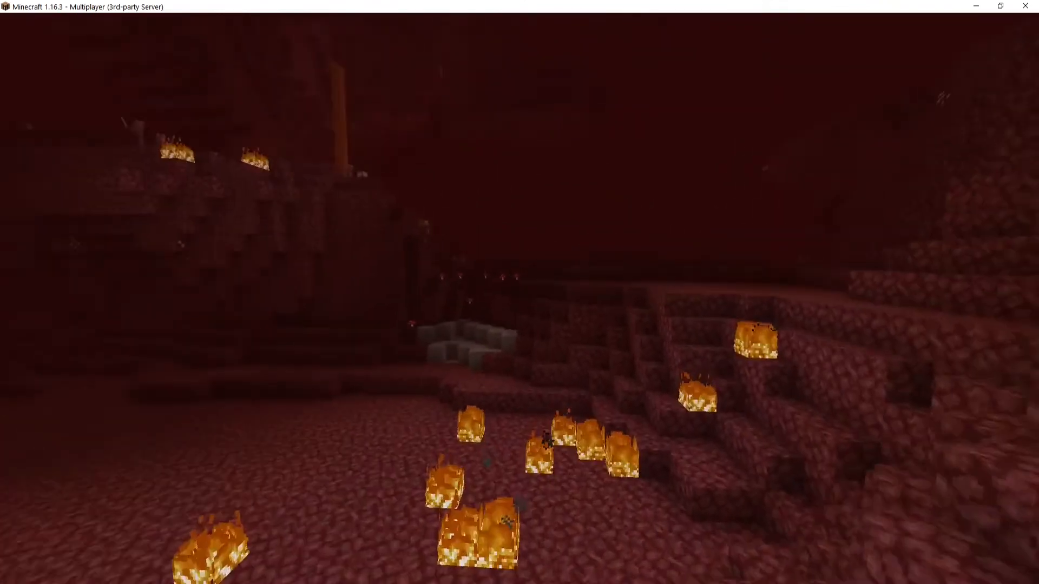
{"action": "mouse_move", "coordinate": [520, 292]}
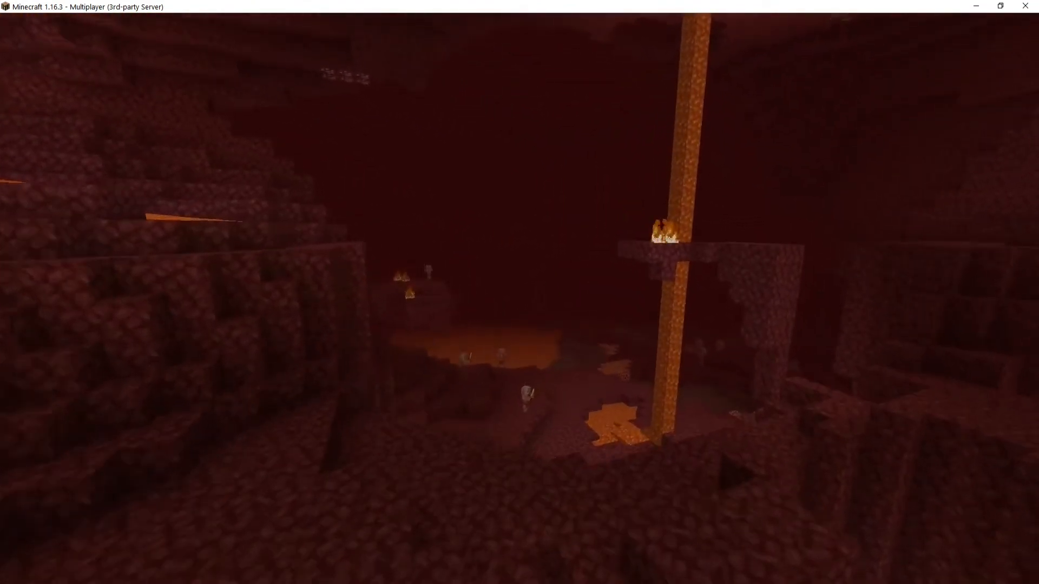
{"action": "mouse_move", "coordinate": [519, 292]}
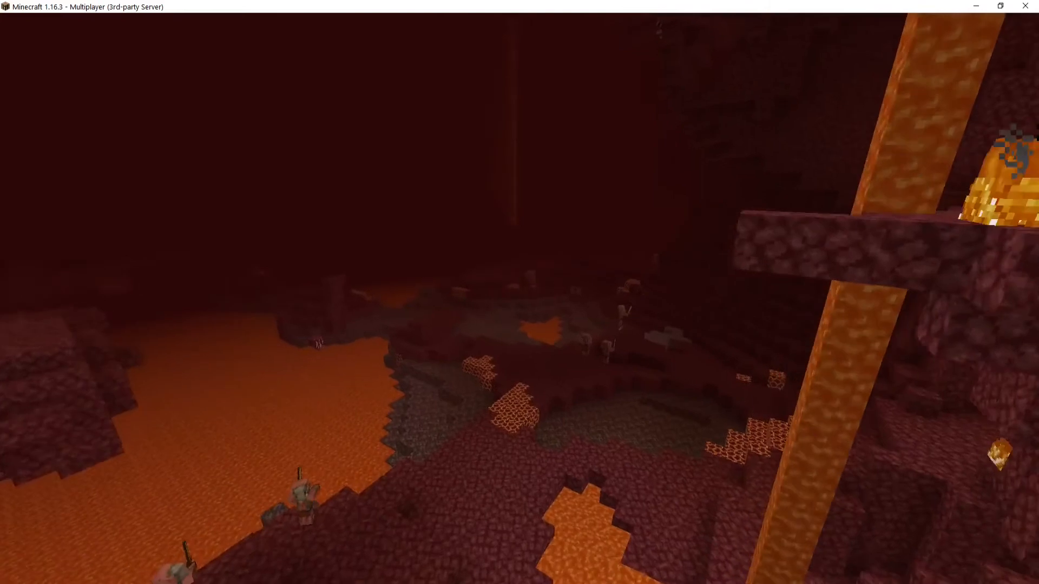
{"action": "mouse_move", "coordinate": [520, 292]}
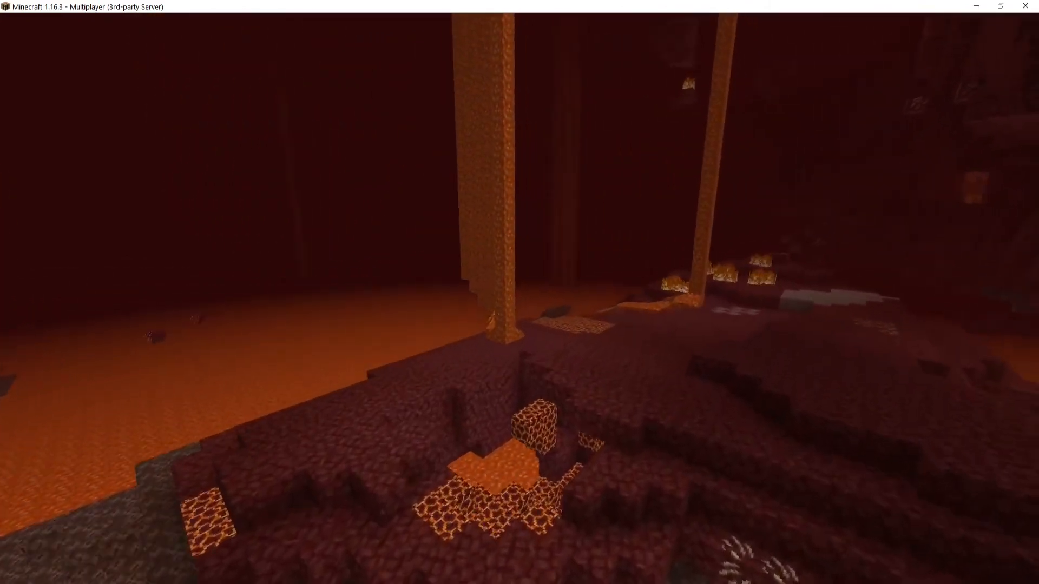
{"action": "mouse_move", "coordinate": [520, 292]}
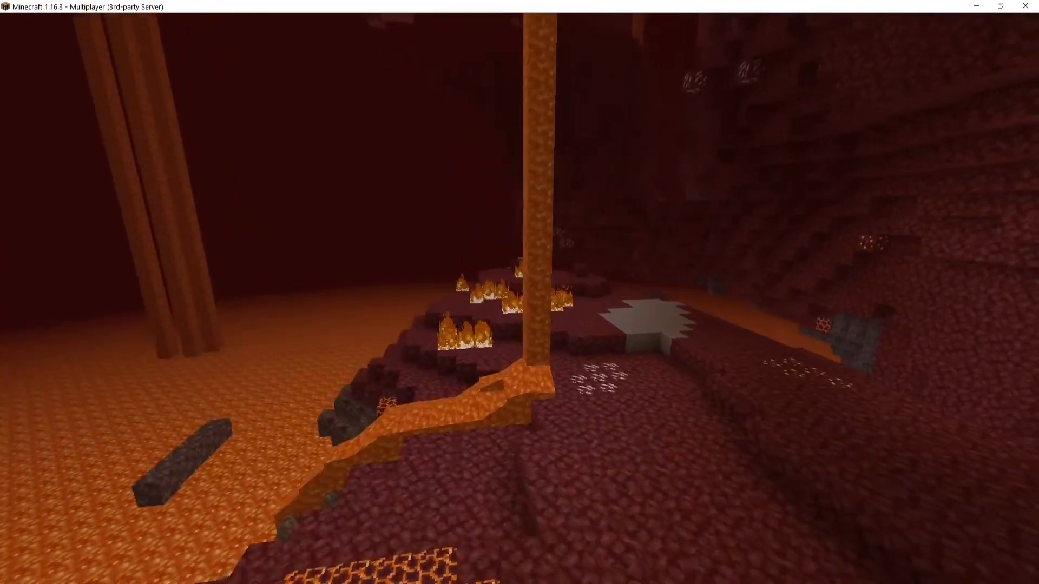
{"action": "mouse_move", "coordinate": [519, 292]}
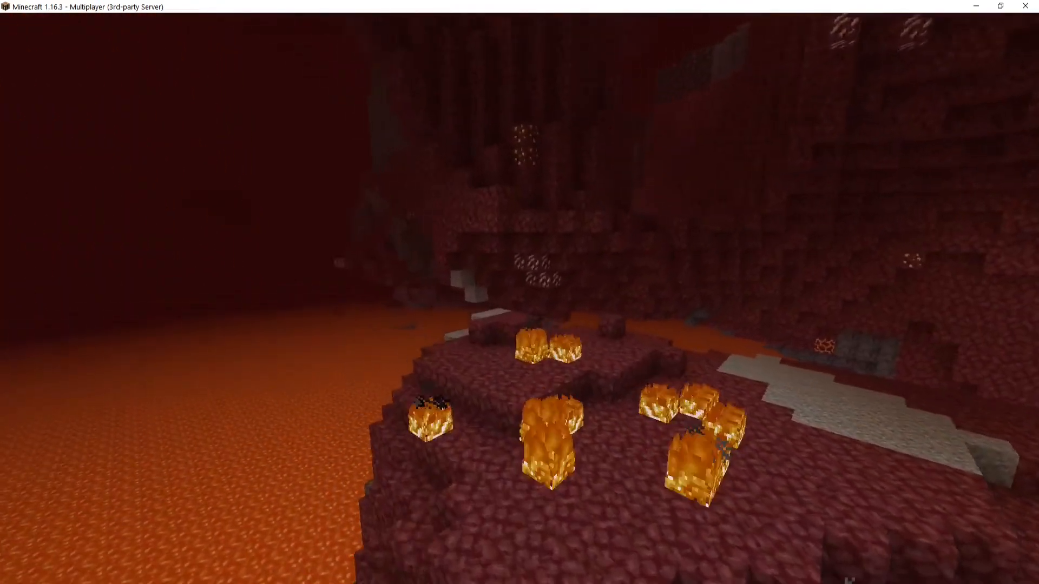
{"action": "mouse_move", "coordinate": [519, 292]}
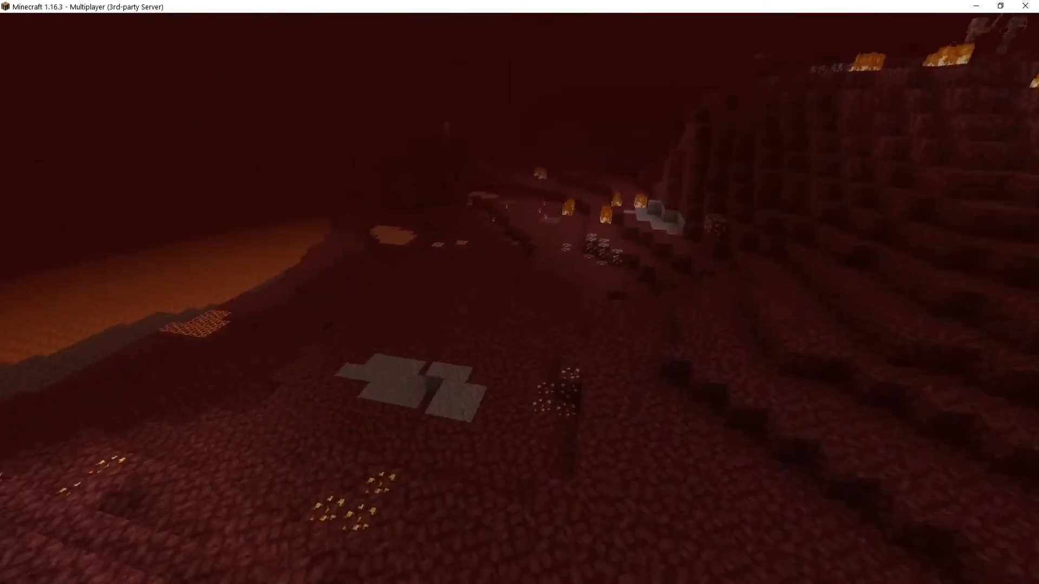
{"action": "mouse_move", "coordinate": [519, 292]}
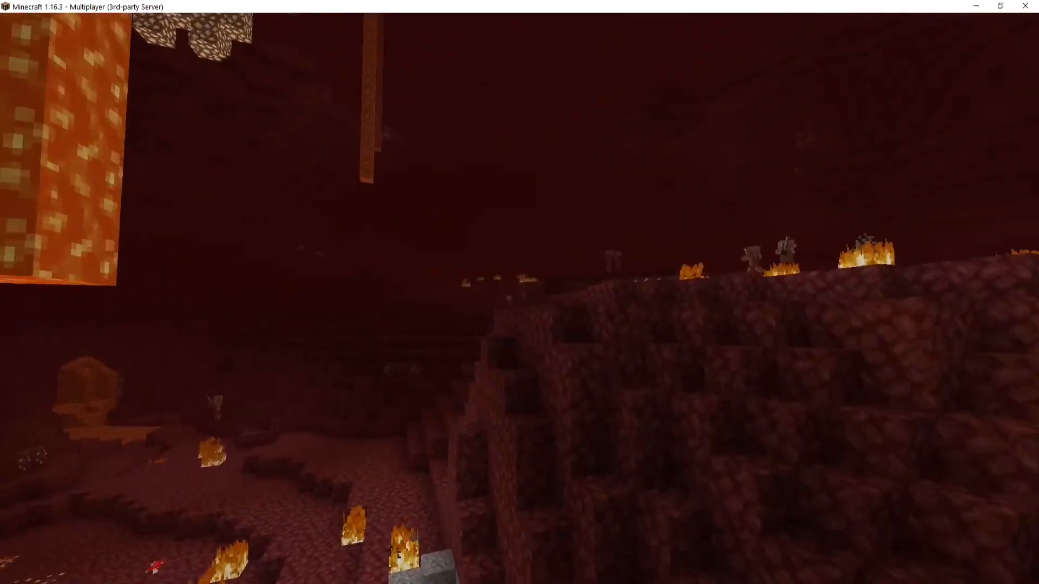
{"action": "mouse_move", "coordinate": [520, 292]}
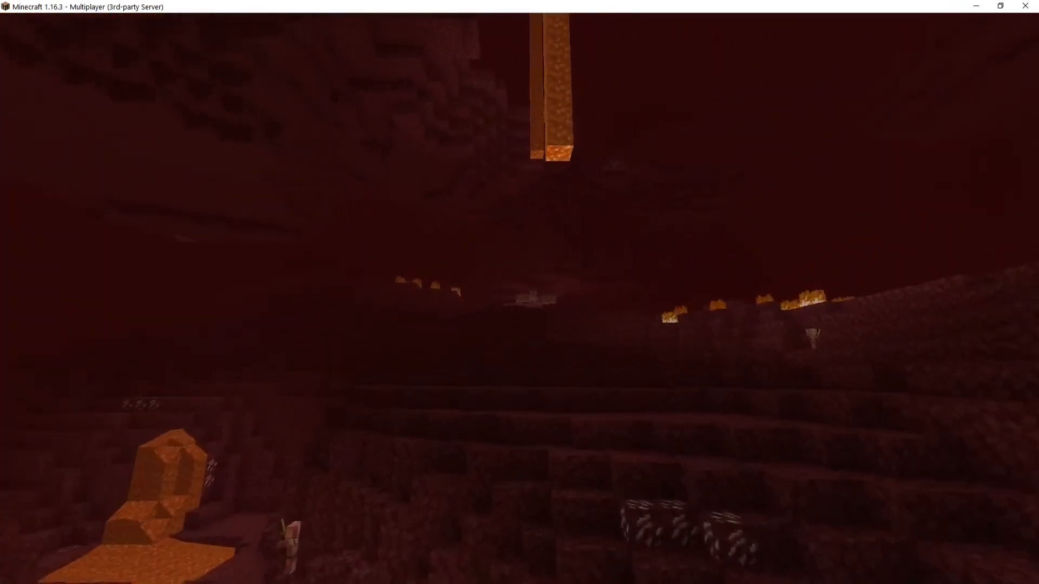